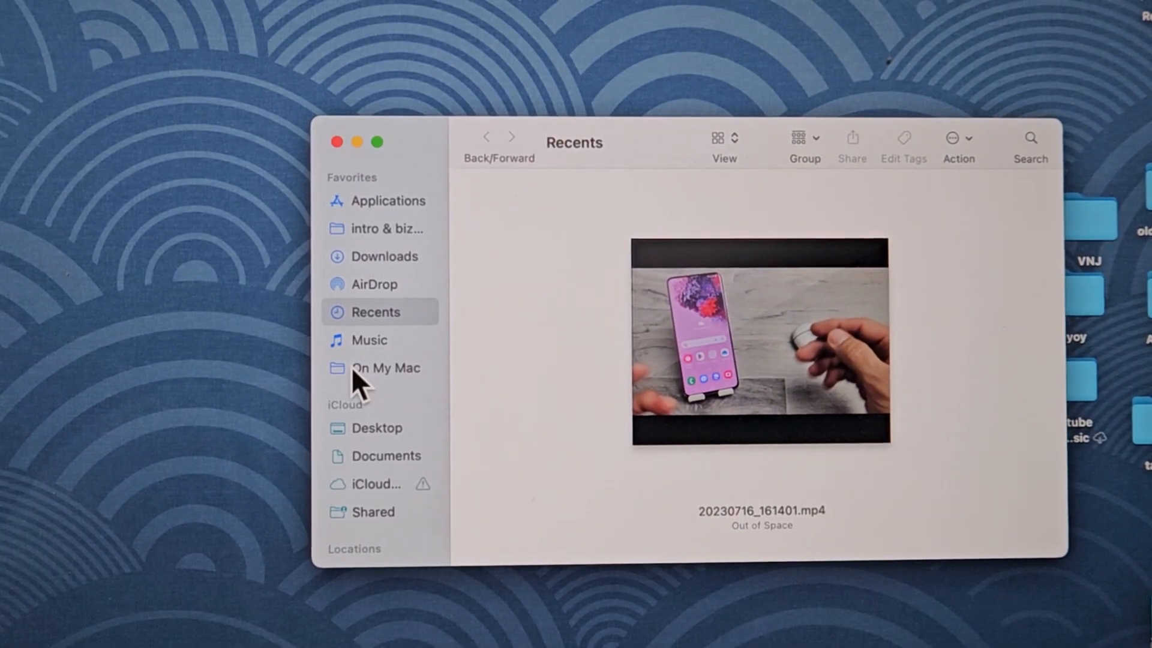
- Select iPhone V (2) under Locations and scroll its General page to the Backups section
{"action": "scroll", "scroll_direction": "down", "scroll_amount": 3}
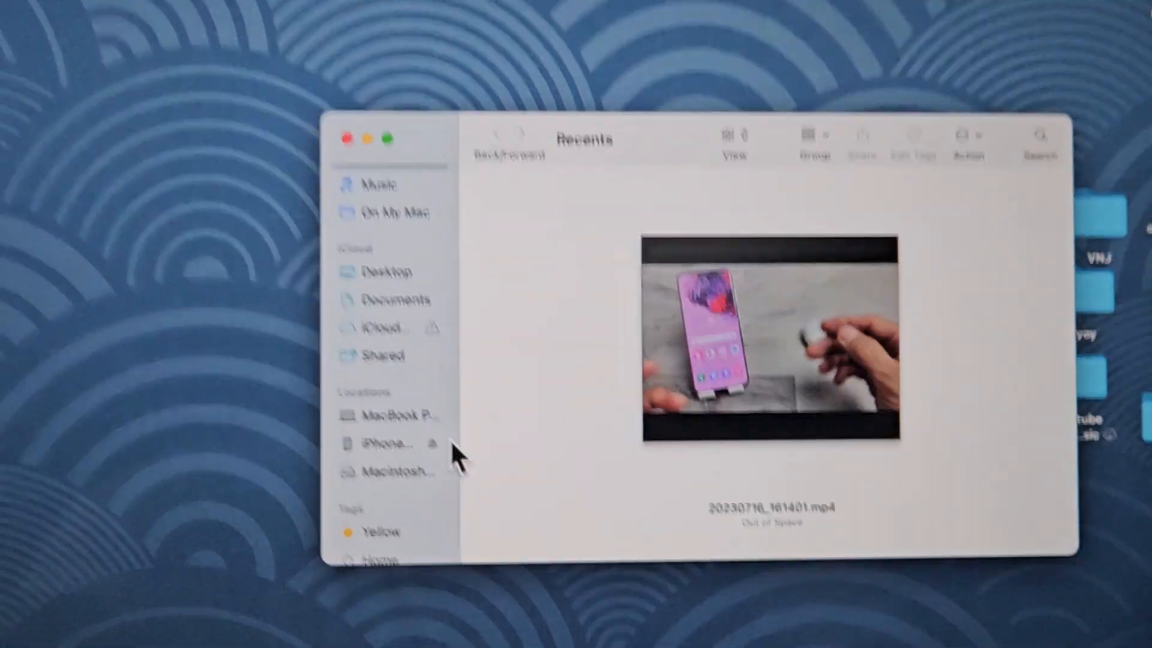
{"action": "left_click", "coordinate": [385, 446]}
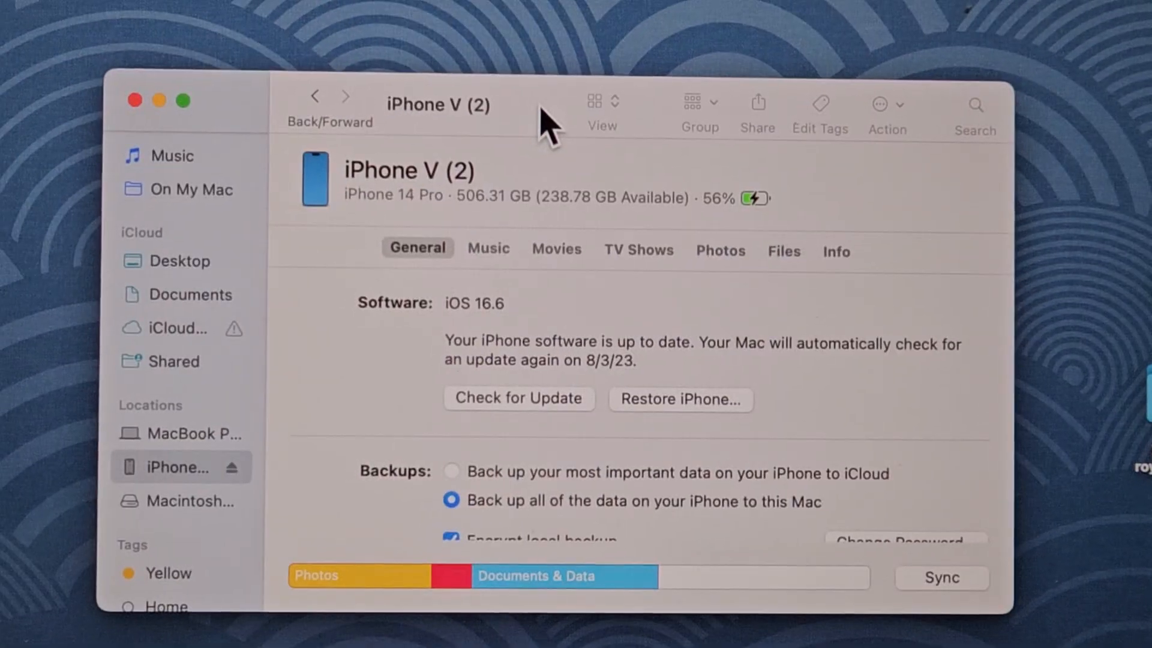
{"action": "scroll", "scroll_direction": "down", "scroll_amount": 3}
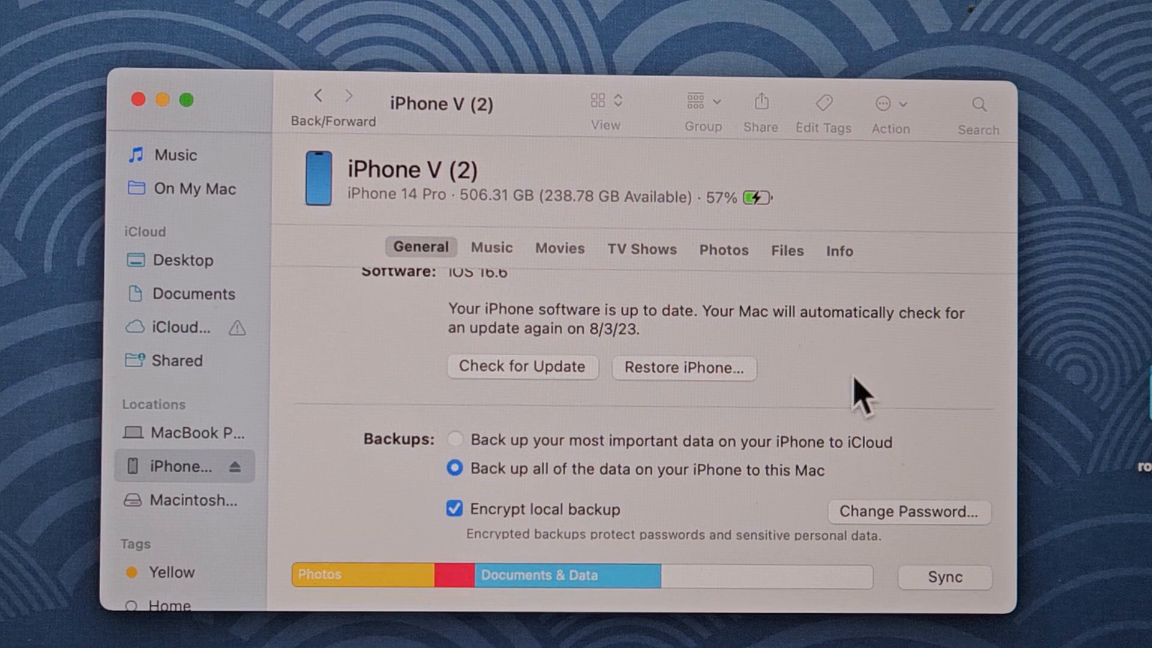
{"action": "scroll", "scroll_direction": "down", "scroll_amount": 3}
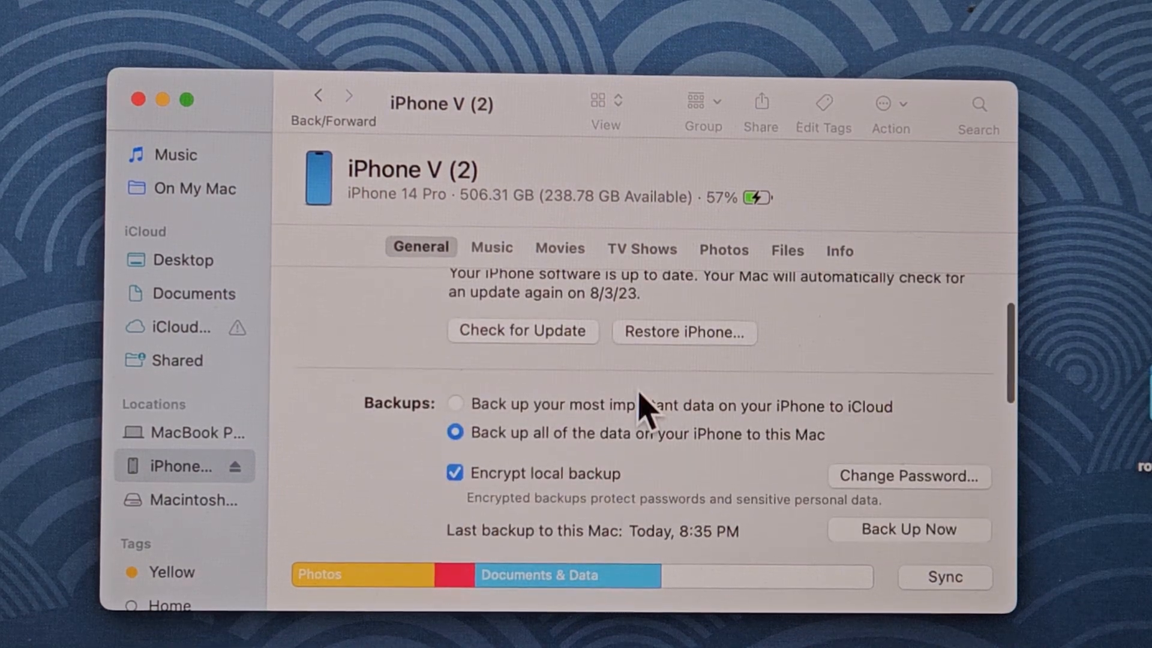
{"action": "scroll", "scroll_direction": "up", "scroll_amount": 3}
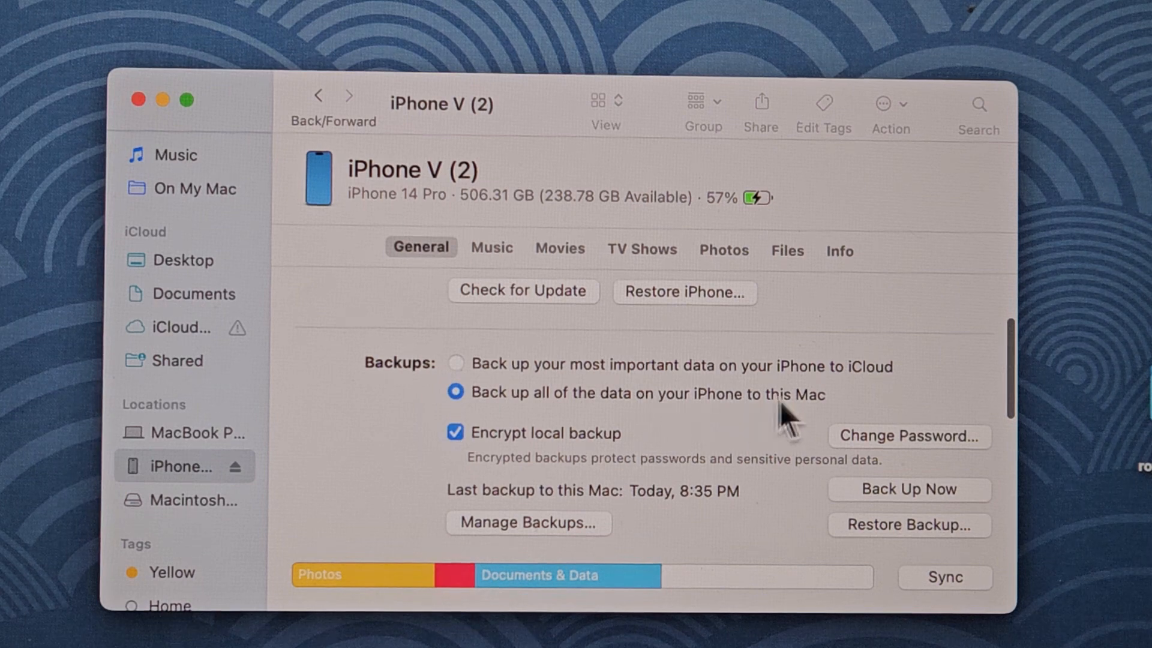
{"action": "mouse_move", "coordinate": [804, 419]}
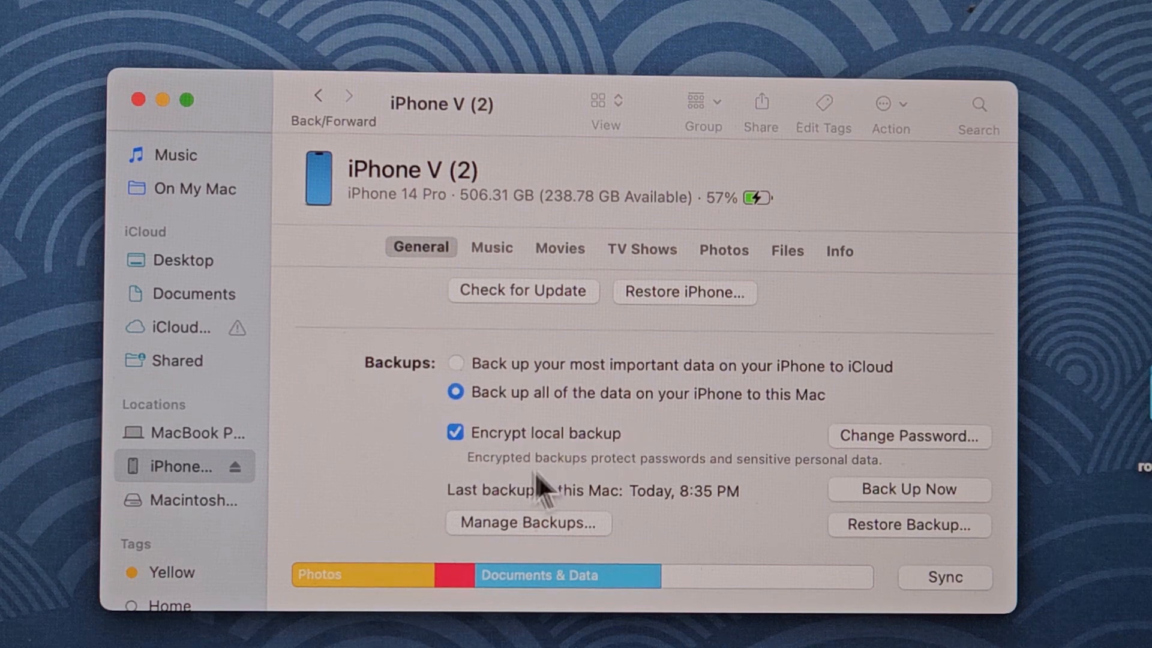
{"action": "mouse_move", "coordinate": [709, 481]}
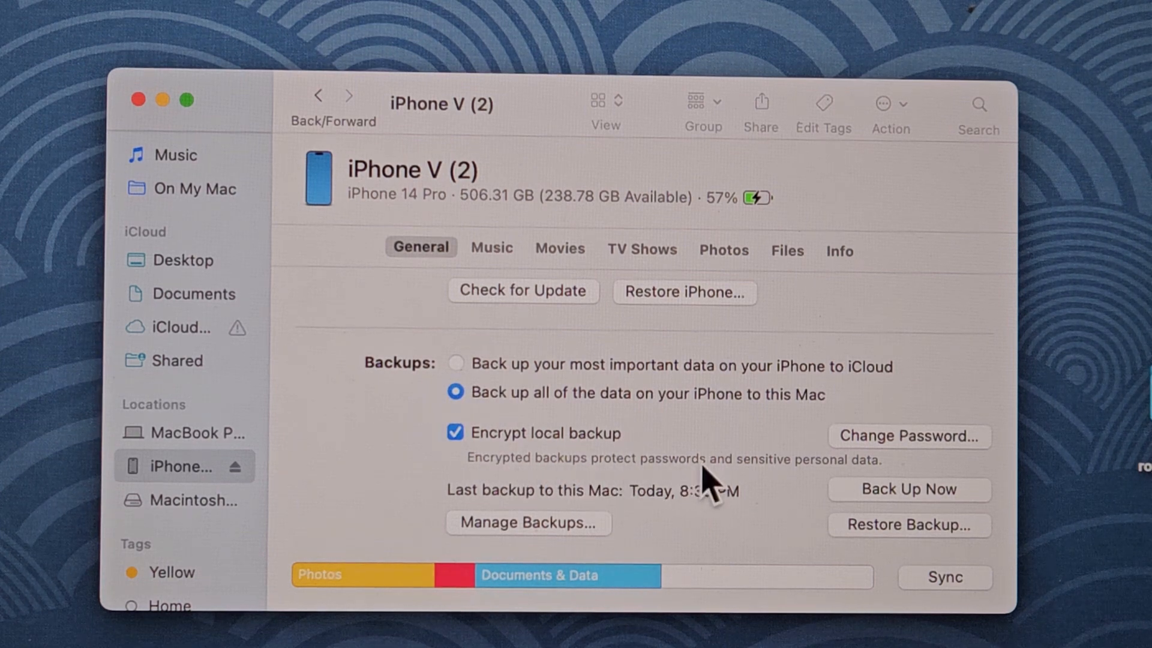
{"action": "mouse_move", "coordinate": [874, 485]}
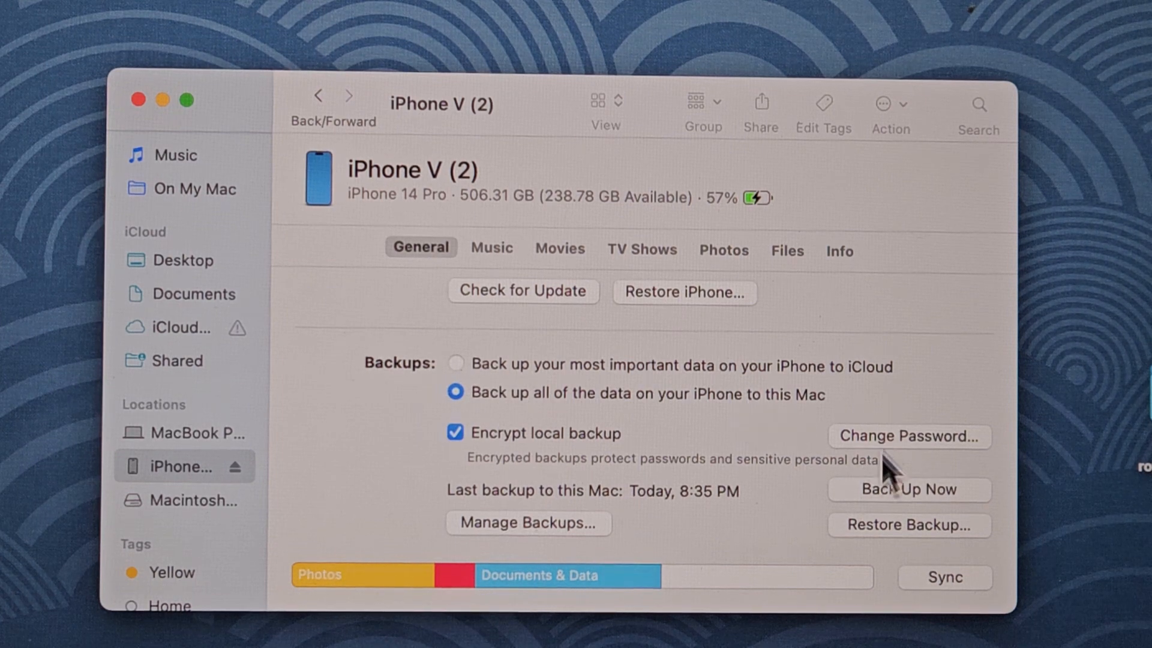
{"action": "mouse_move", "coordinate": [934, 503]}
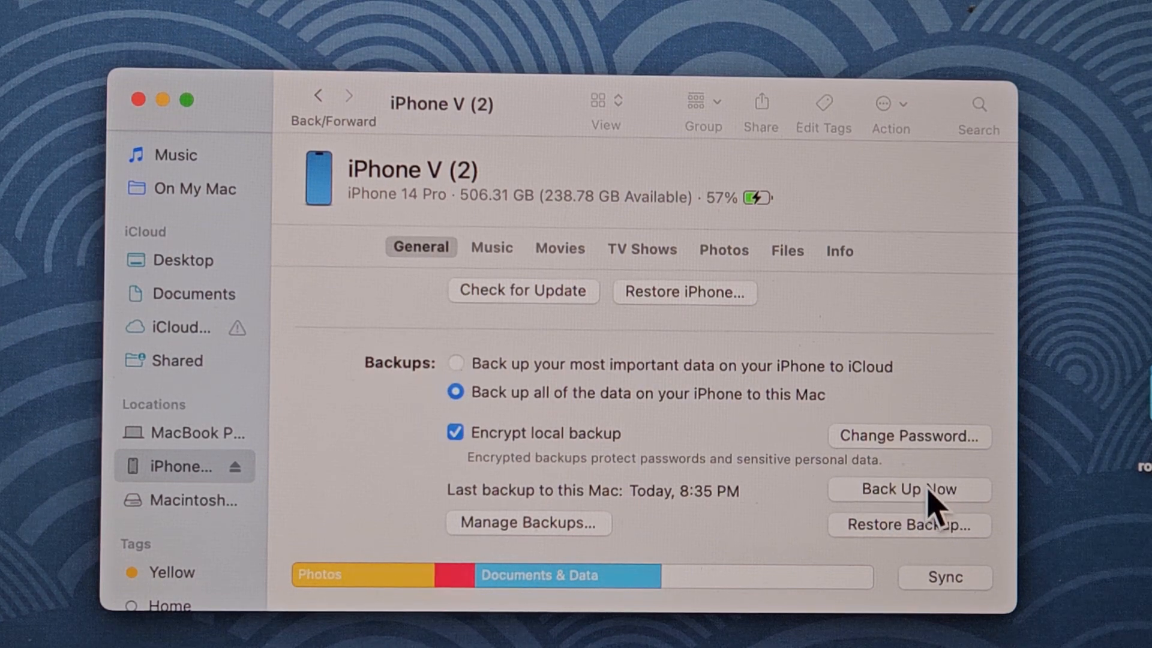
- Start the encrypted Back Up Now to this Mac and let the progress bar begin filling
{"action": "left_click", "coordinate": [907, 490]}
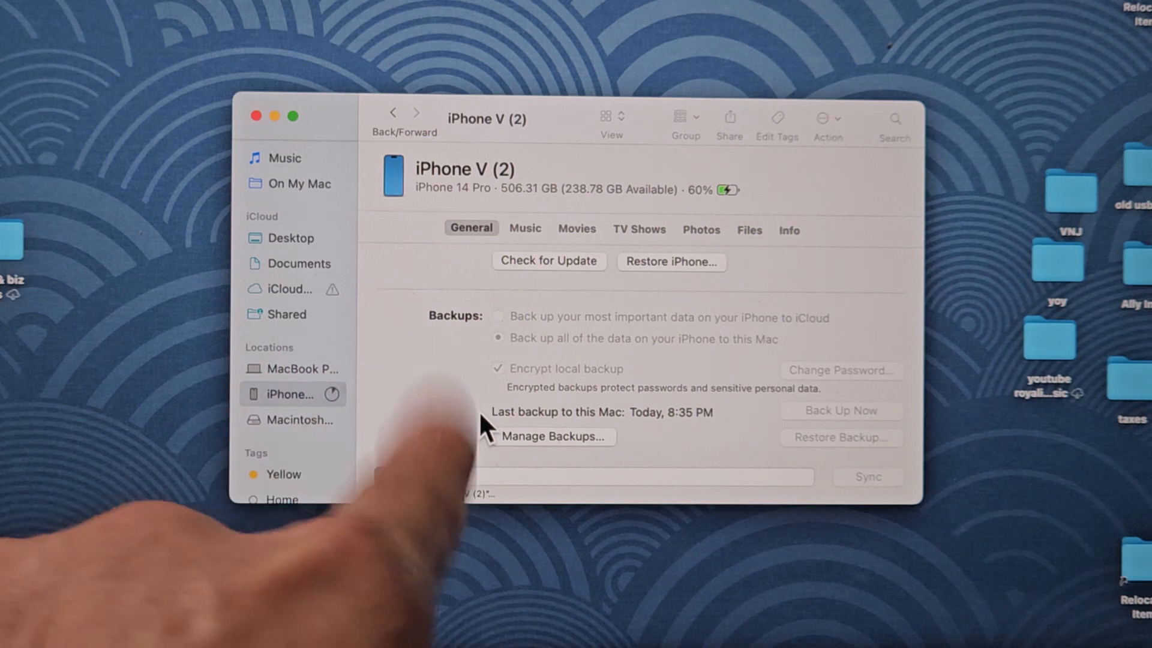
{"action": "left_click", "coordinate": [840, 410]}
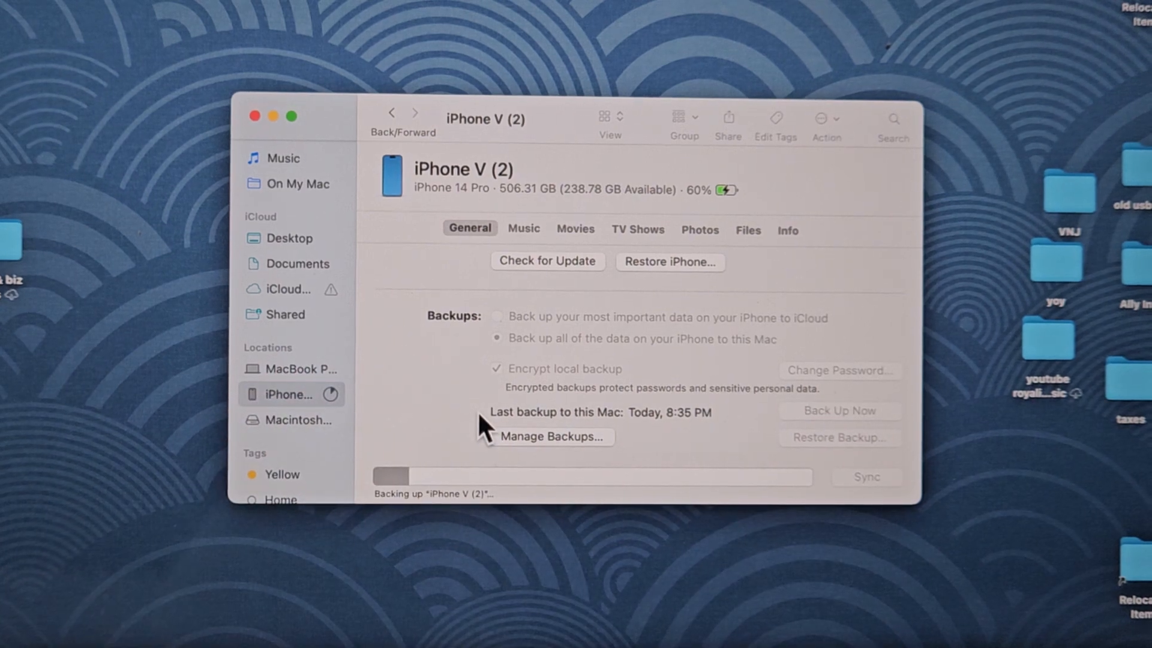